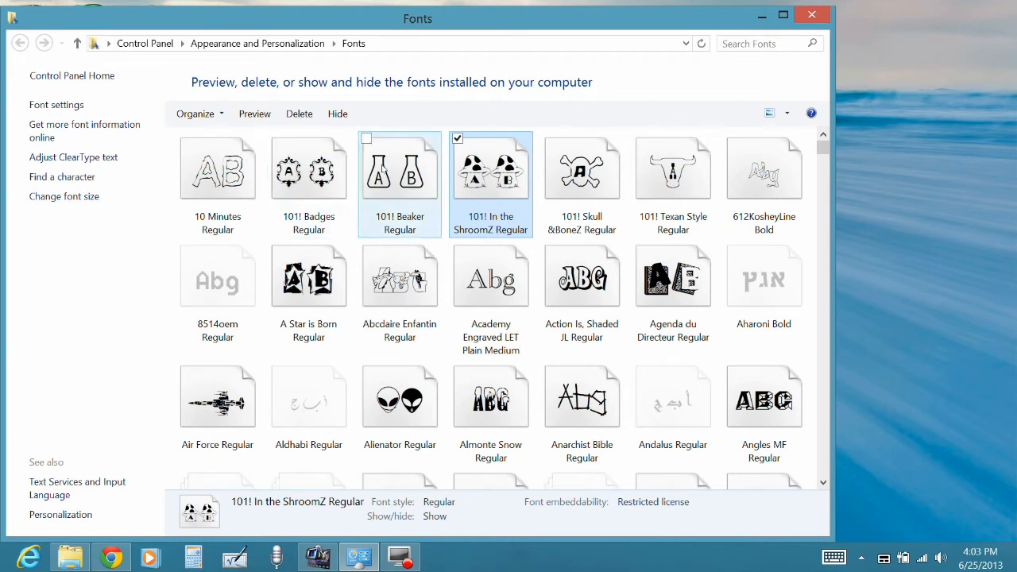
mouse_move(394, 171)
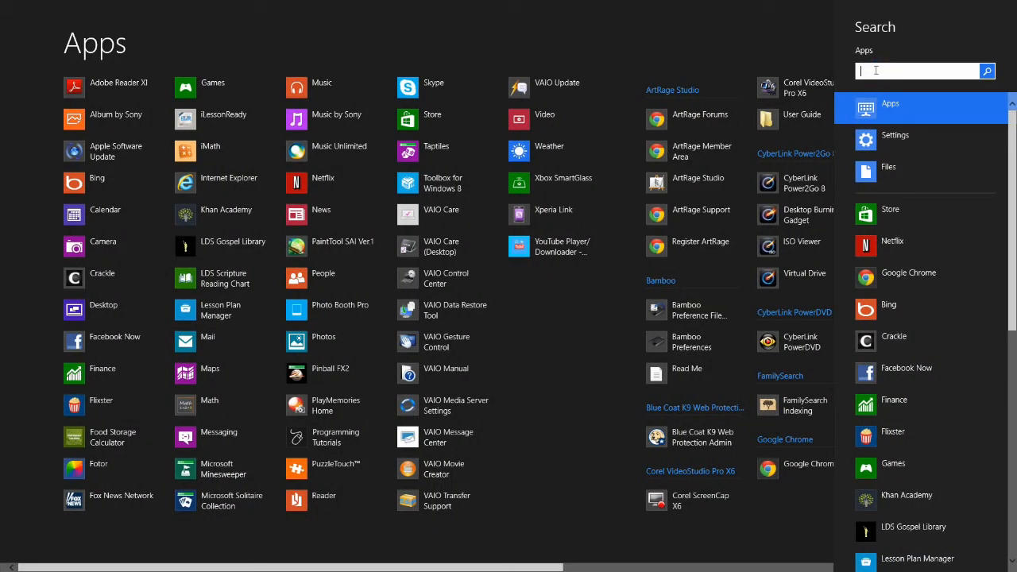
- Search 'font' from Start, filter to Settings results and open the Fonts folder
text(font)
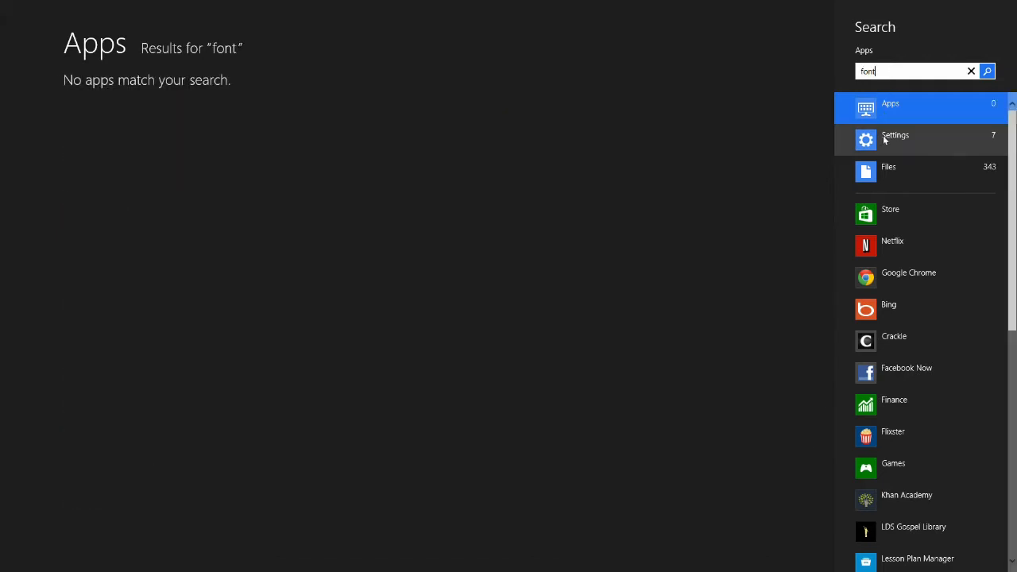
click(894, 140)
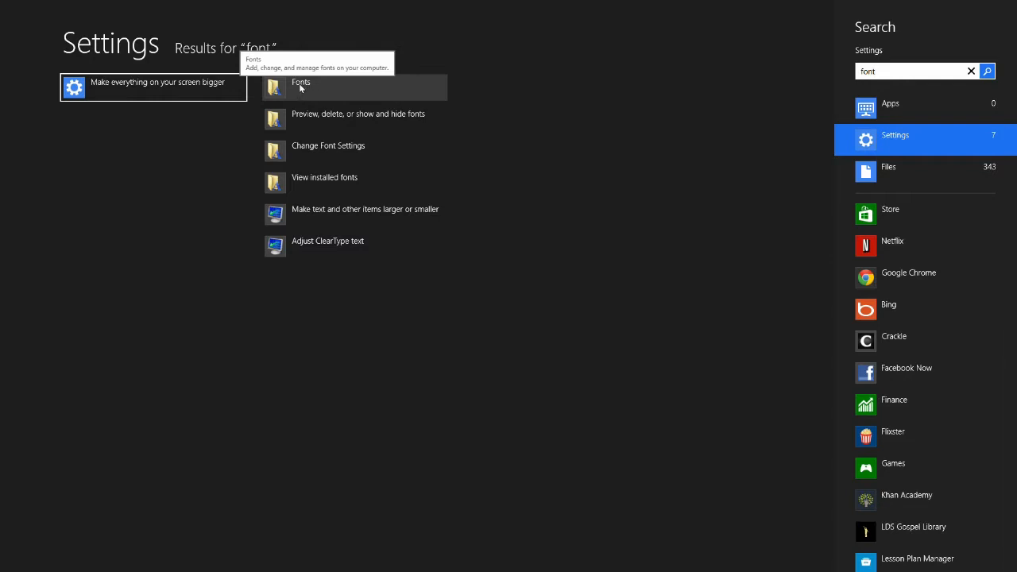
click(308, 83)
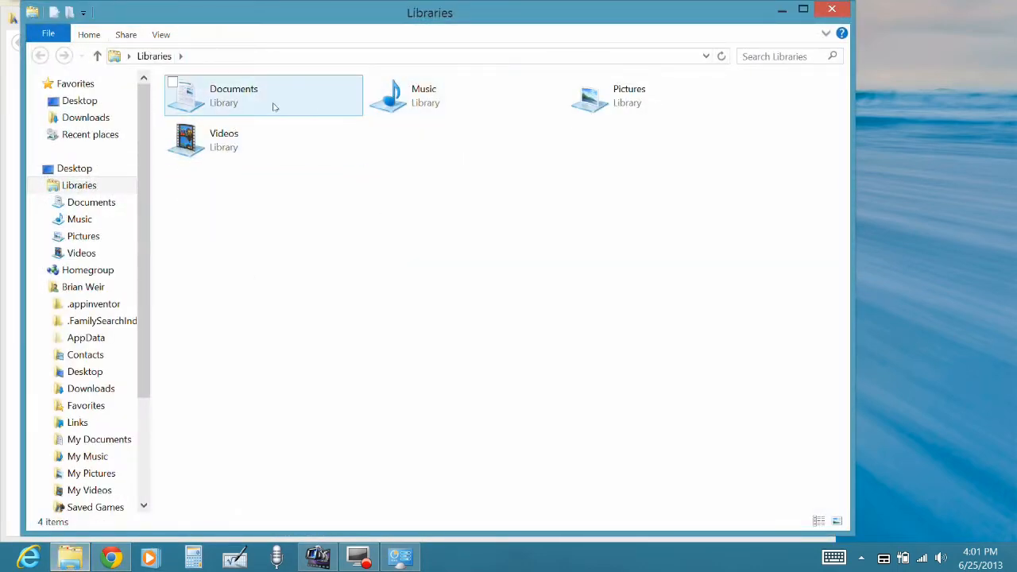
mouse_move(225, 103)
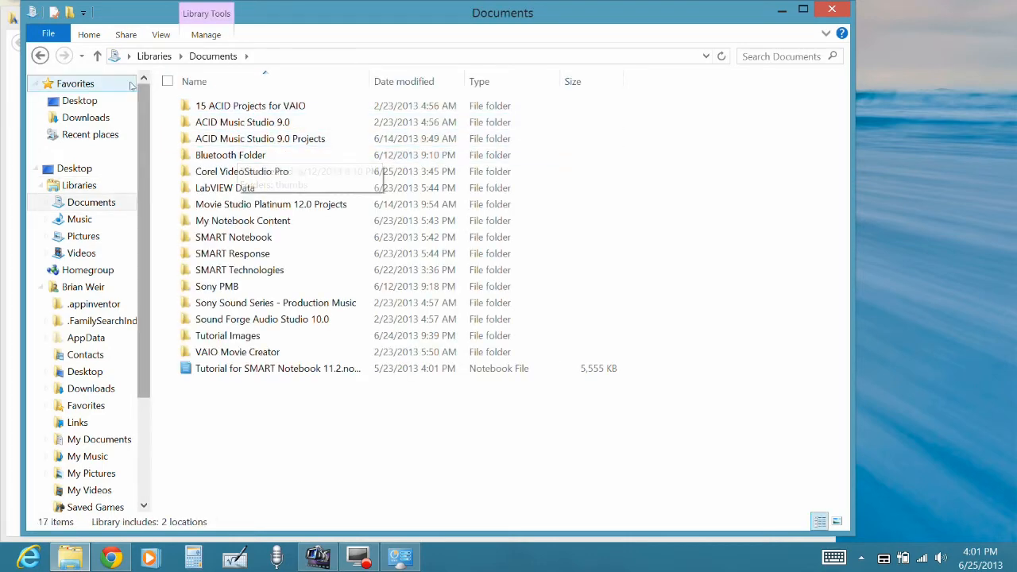
- Open the fonts folder inside Downloads to reveal the 'fonts for teachers' subfolder
click(85, 118)
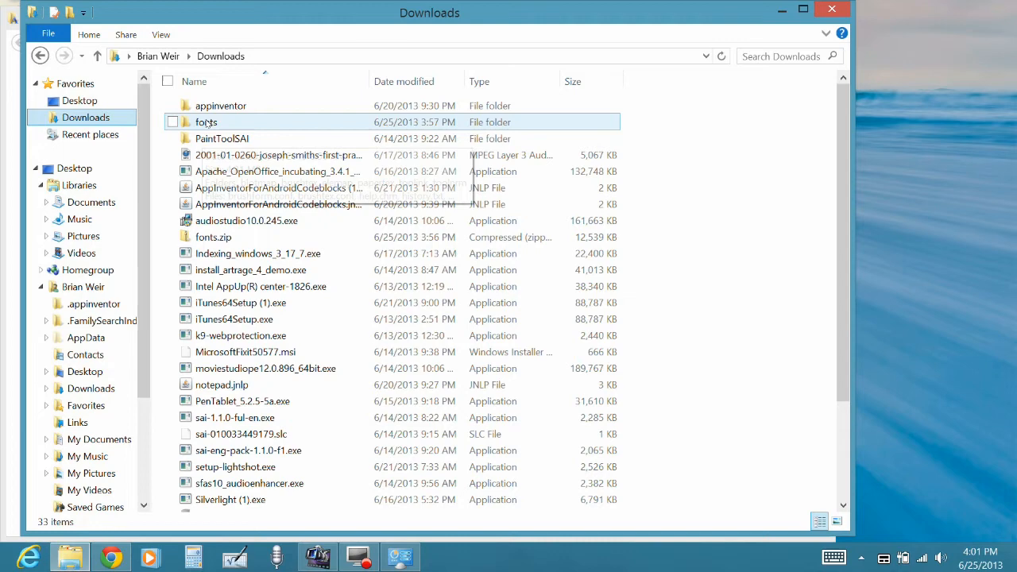
double_click(207, 121)
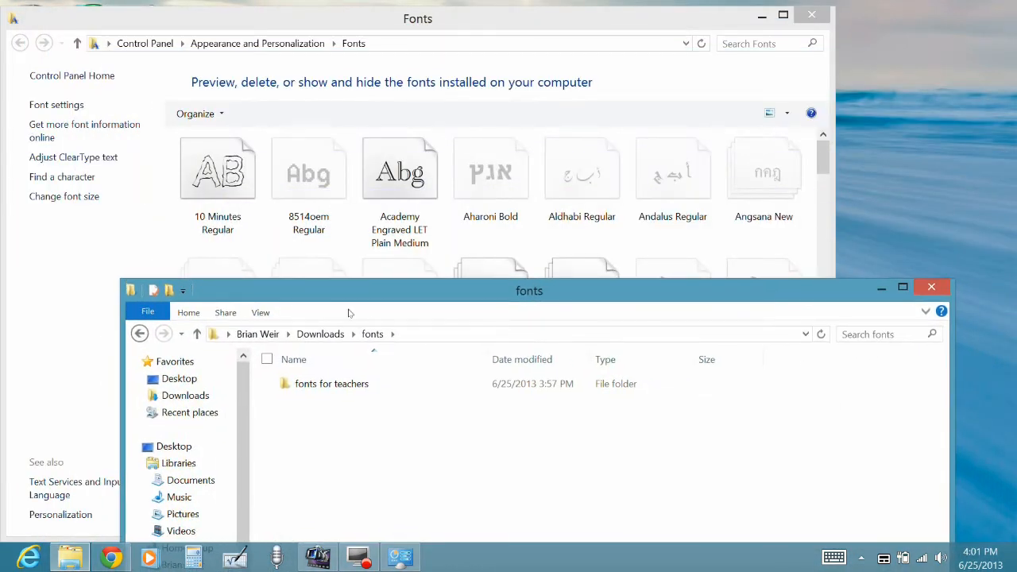
- Open 'fonts for teachers' and enlarge the window to list its TrueType files
double_click(332, 383)
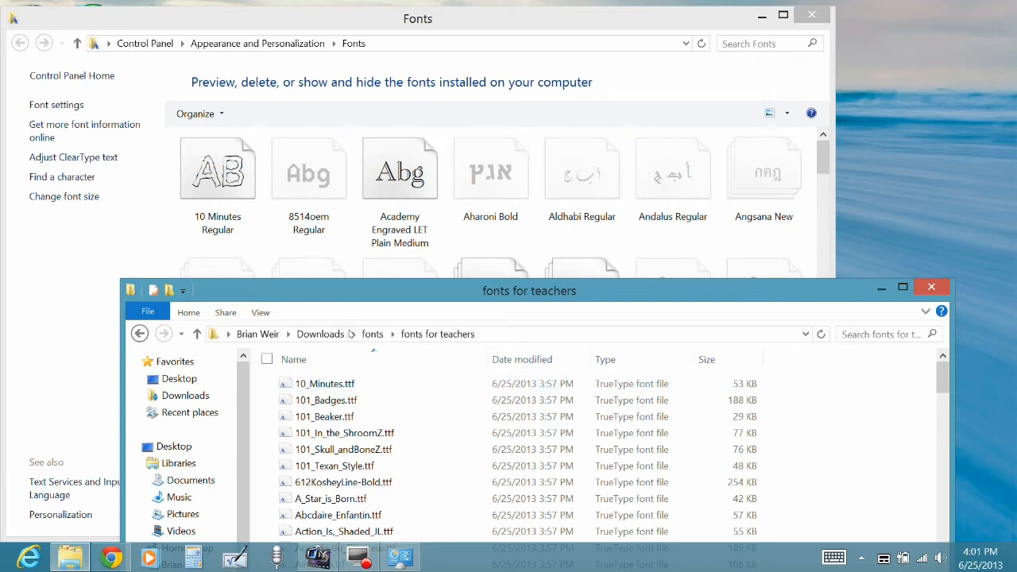
drag(326, 400, 294, 223)
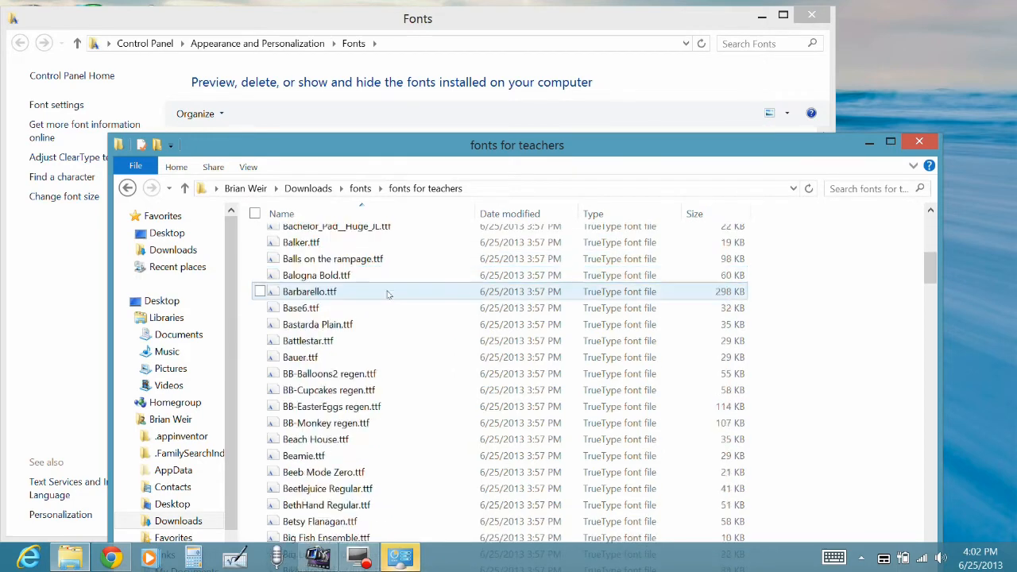
- Select all font files and send them to install, reaching the Caveman replace prompt
scroll(down, 3)
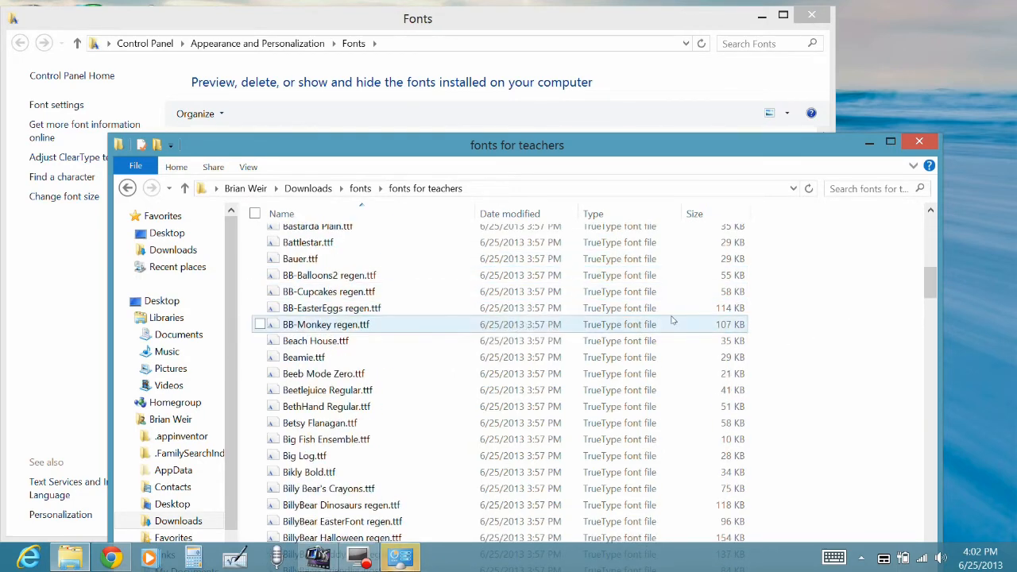
click(255, 213)
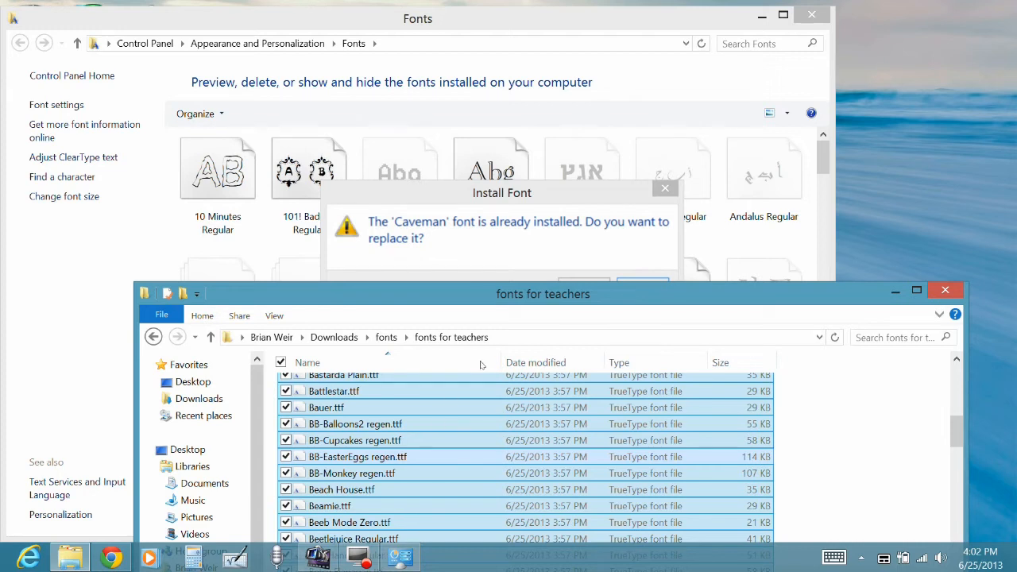
mouse_move(568, 198)
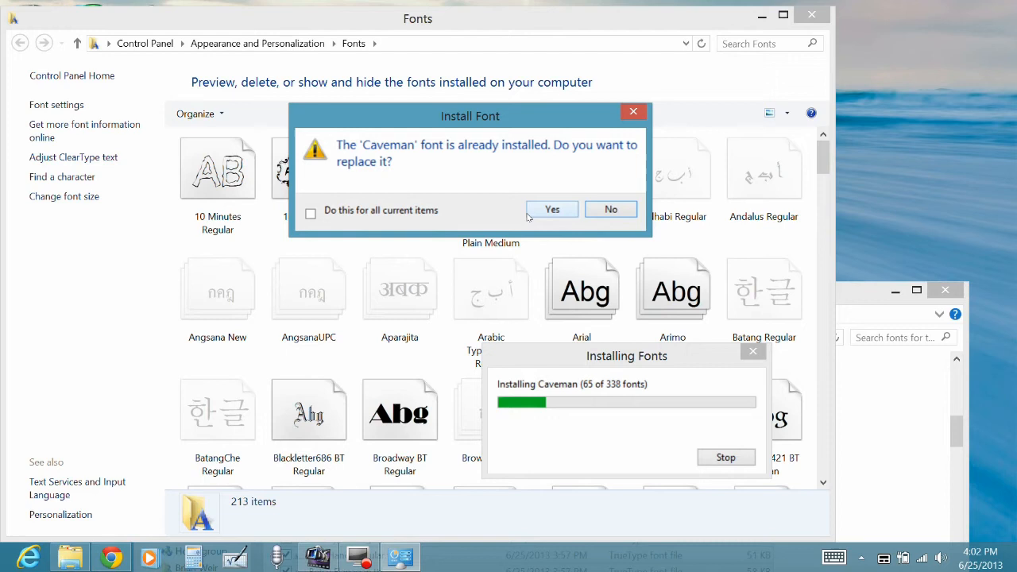
- Replace Caveman, suppress remaining invalid-font warnings and continue installing to 337 of 338
click(551, 210)
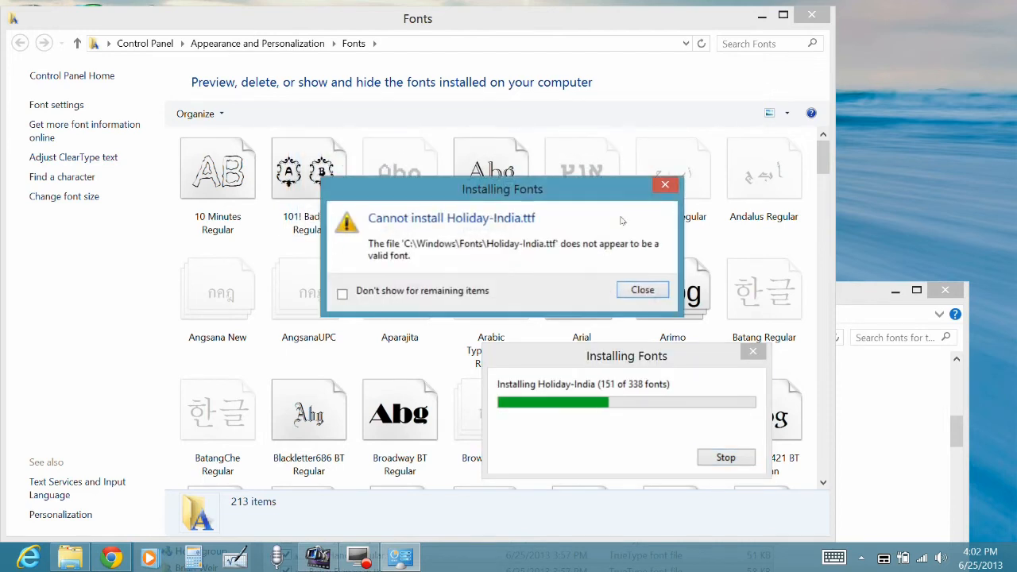
click(342, 291)
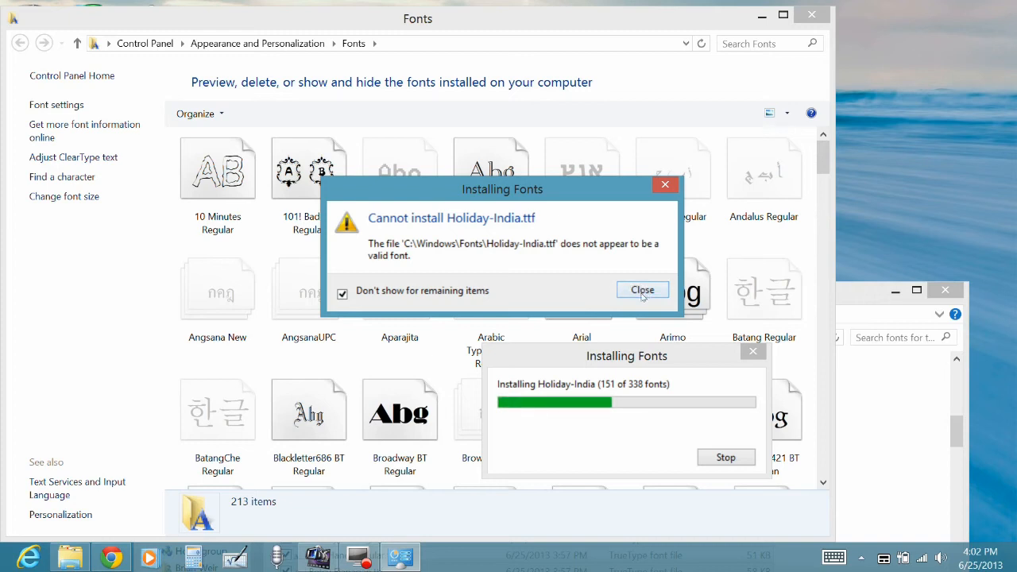
click(642, 290)
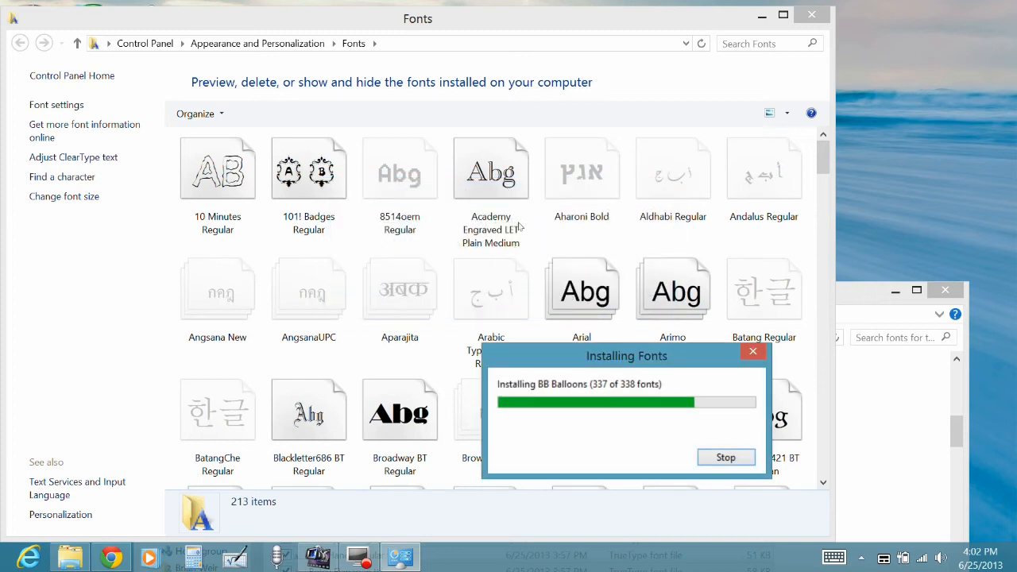